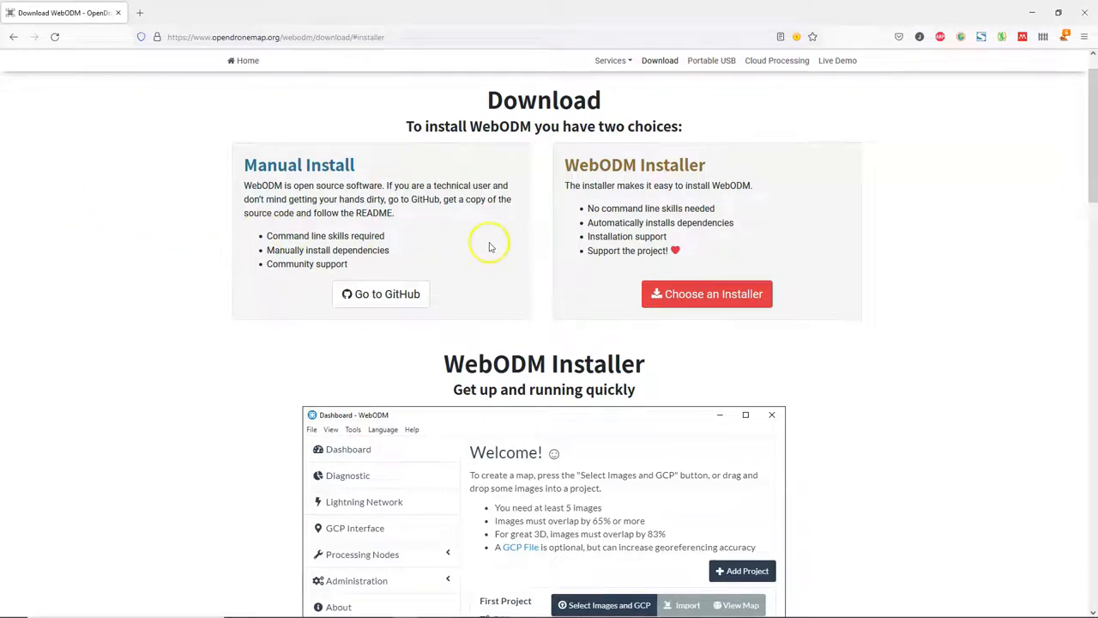
Reach the WebODM GitHub README and scroll to its Getting Started manual install steps.
scroll(down, 3)
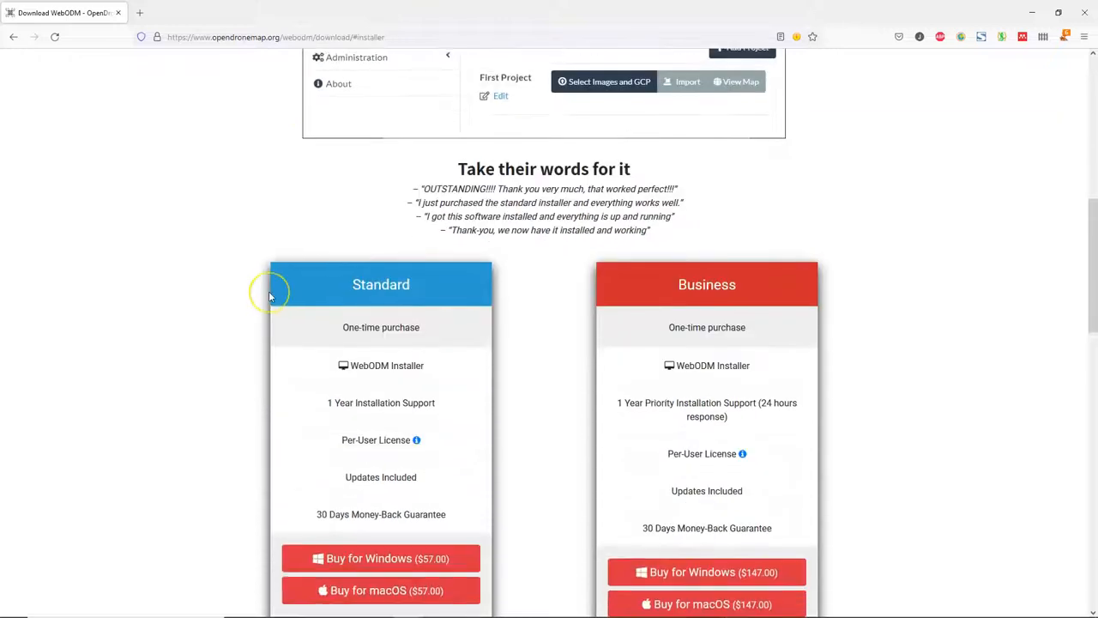
scroll(down, 3)
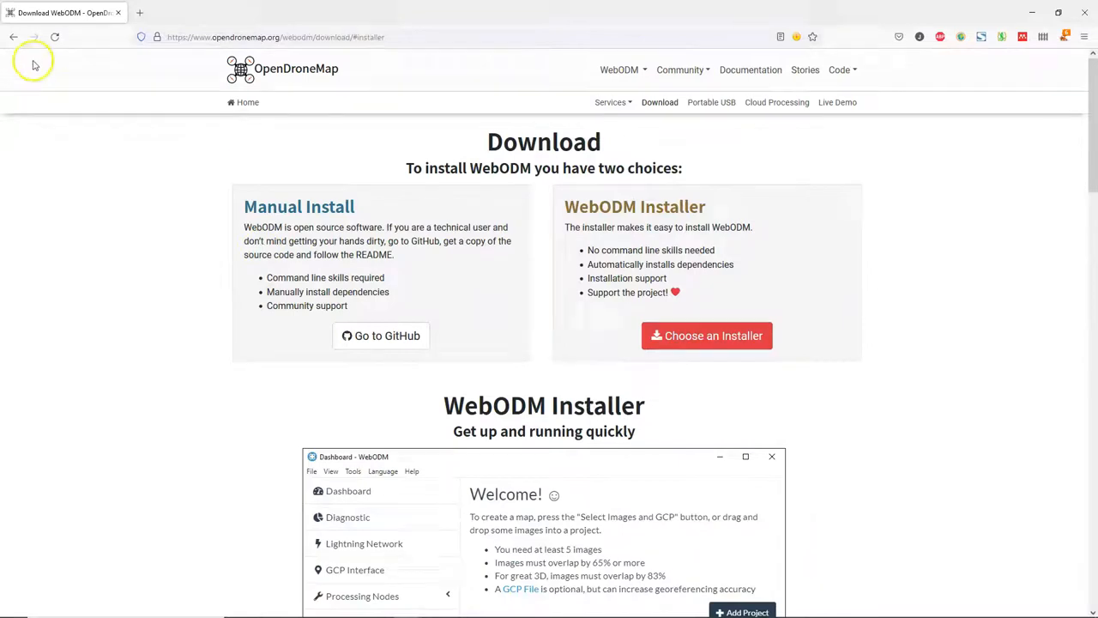
click(381, 335)
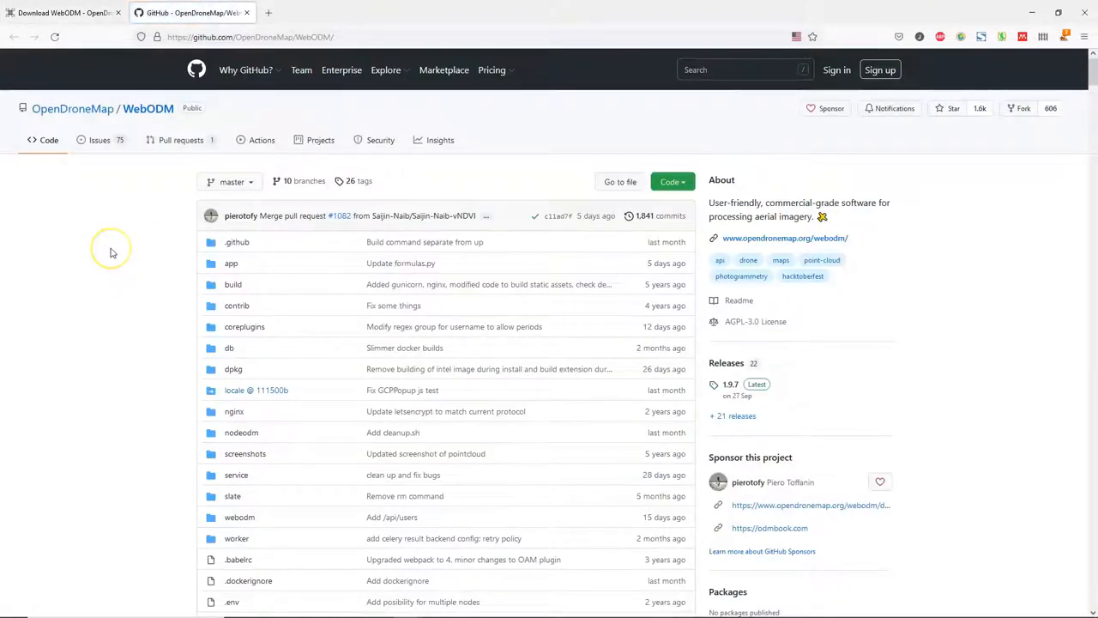
scroll(down, 3)
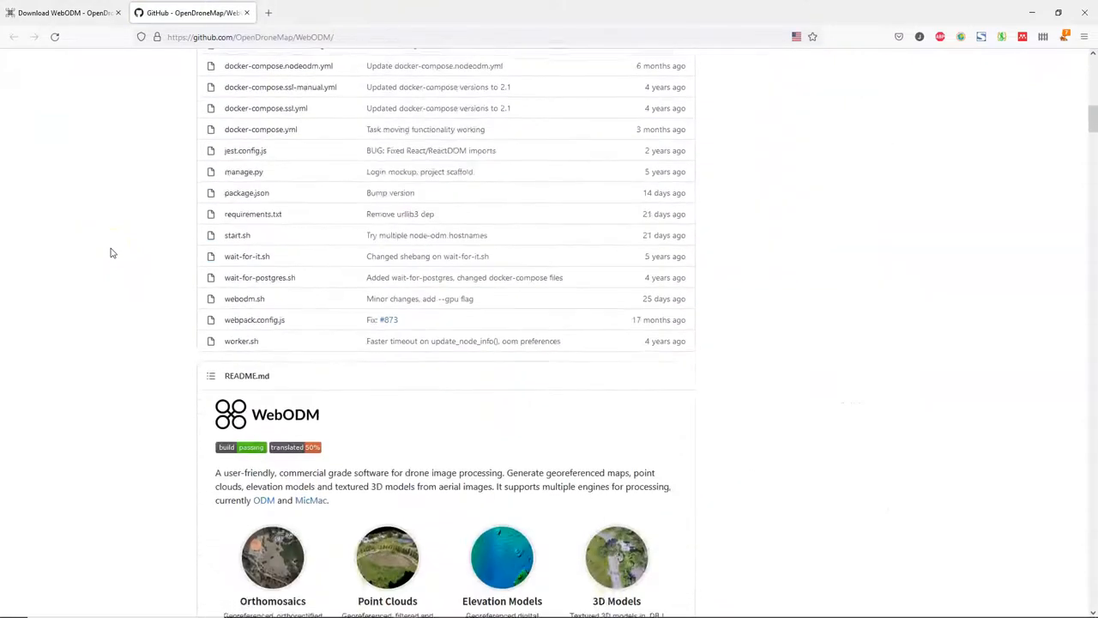
scroll(down, 3)
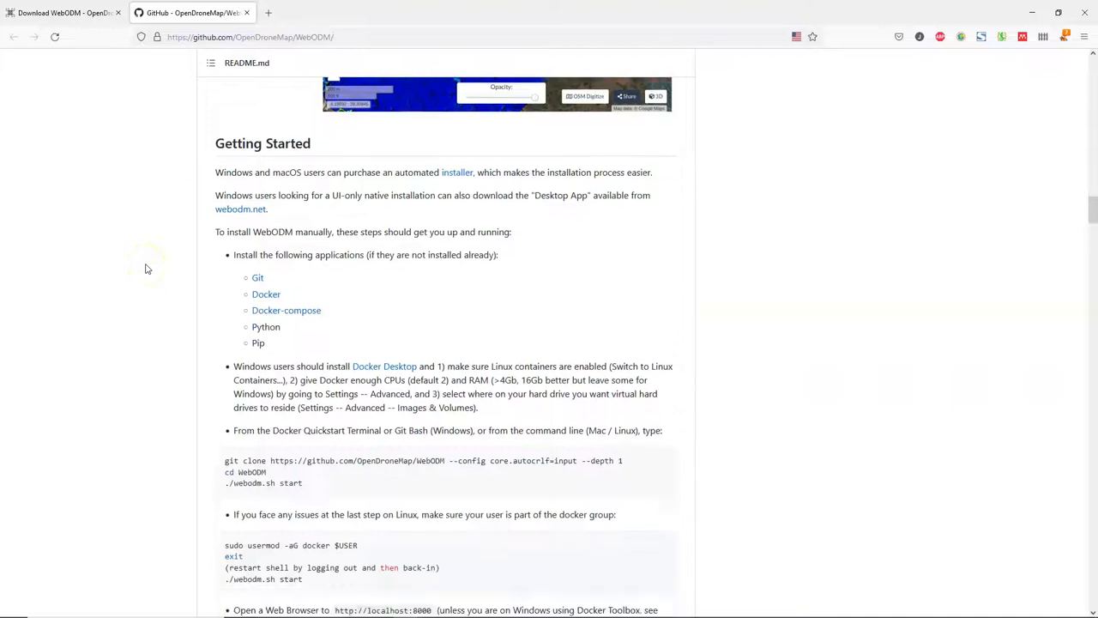
scroll(down, 3)
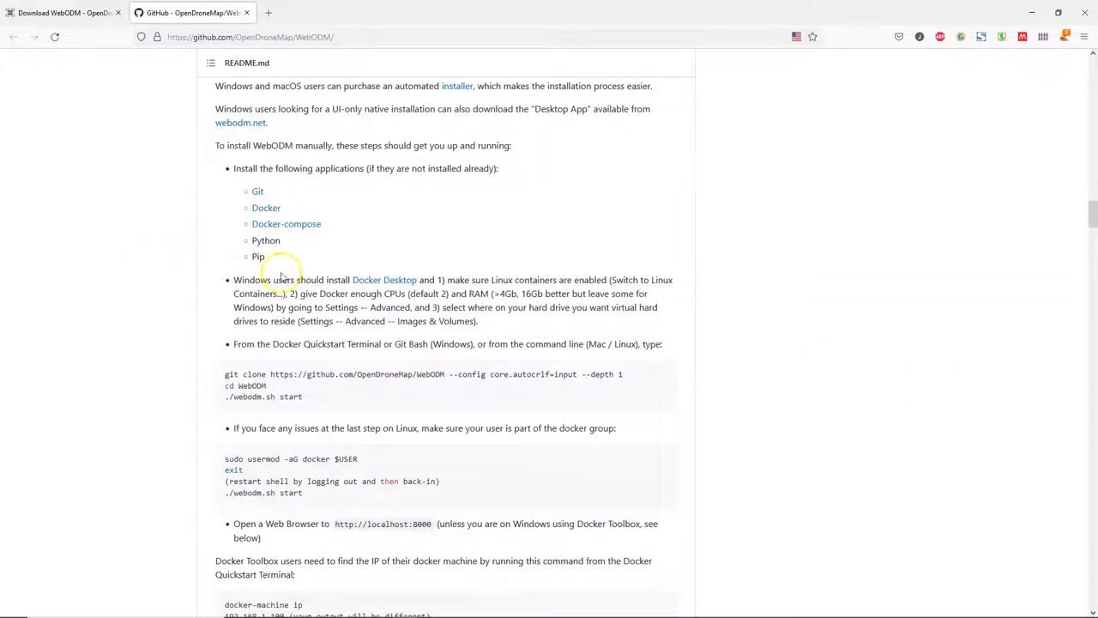
mouse_move(384, 279)
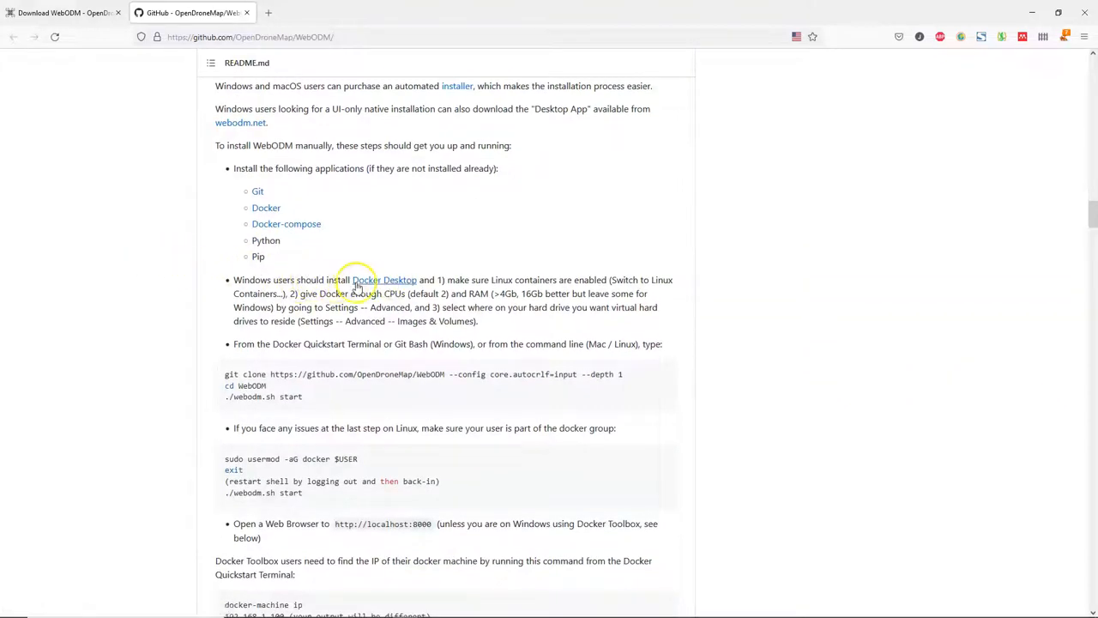
Follow the README's Docker Desktop link and start the Windows installer download from Docker Hub.
click(384, 279)
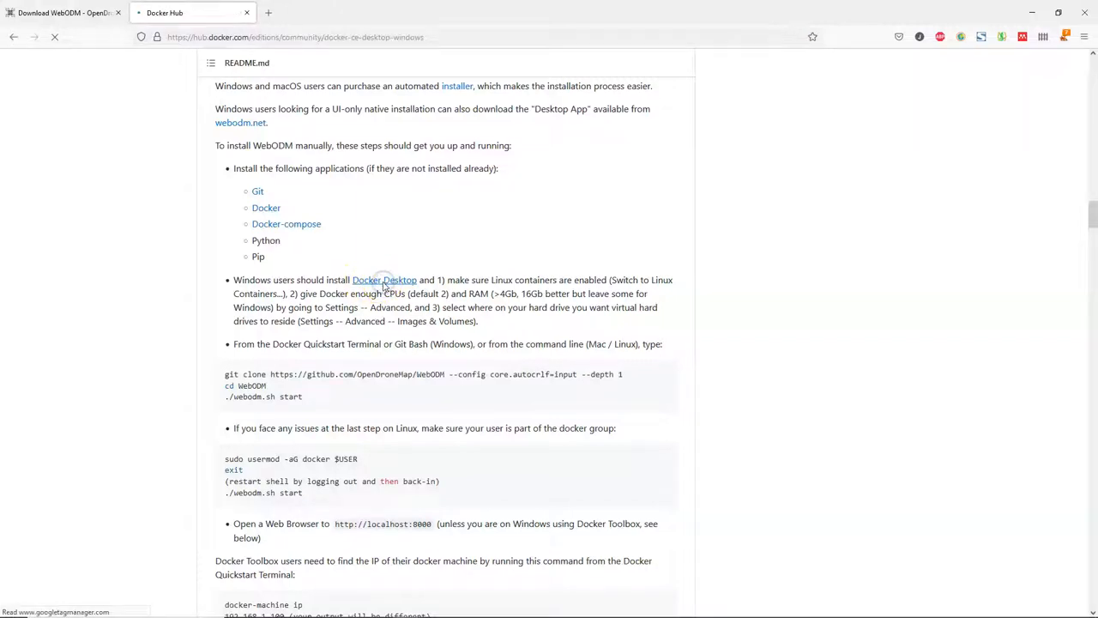
click(385, 279)
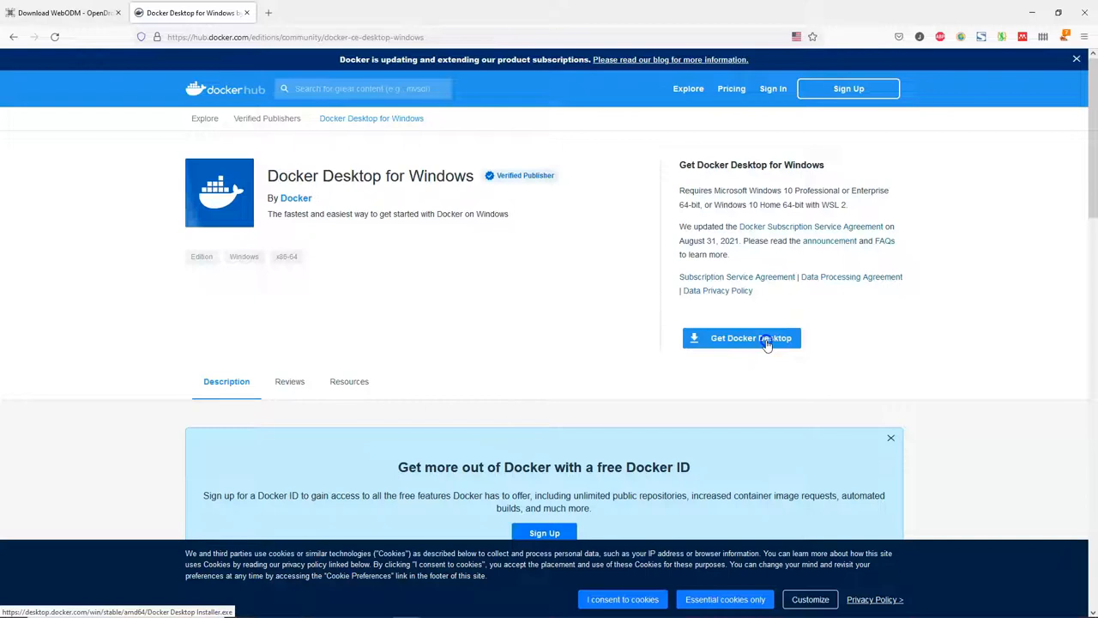
click(741, 336)
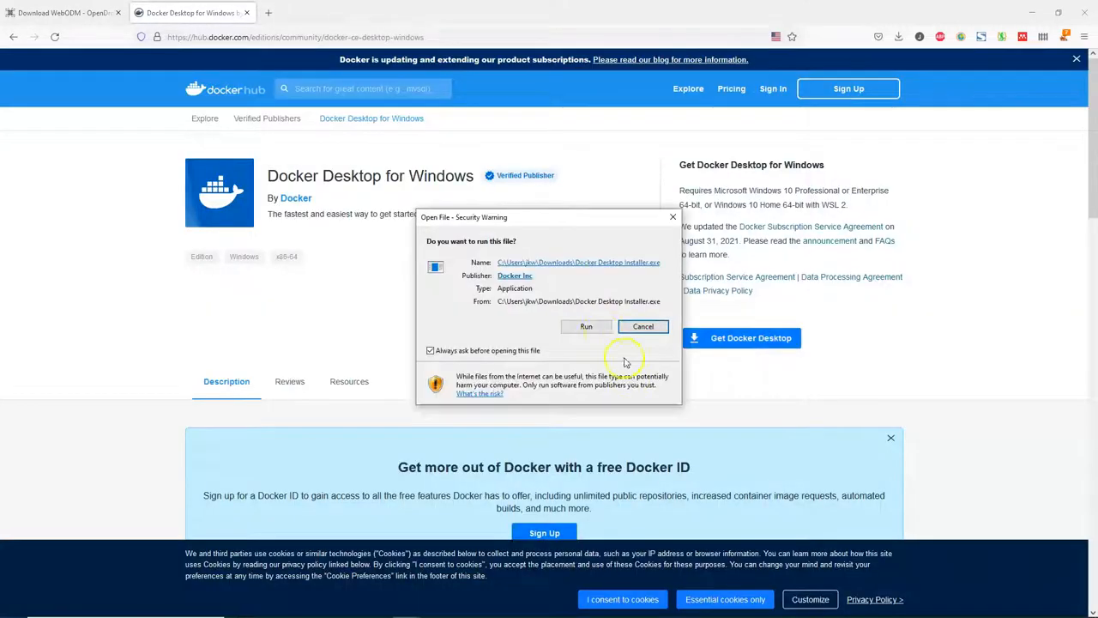
Run the Docker Desktop 4.1.1 installer with WSL 2 components and desktop shortcut enabled.
click(587, 326)
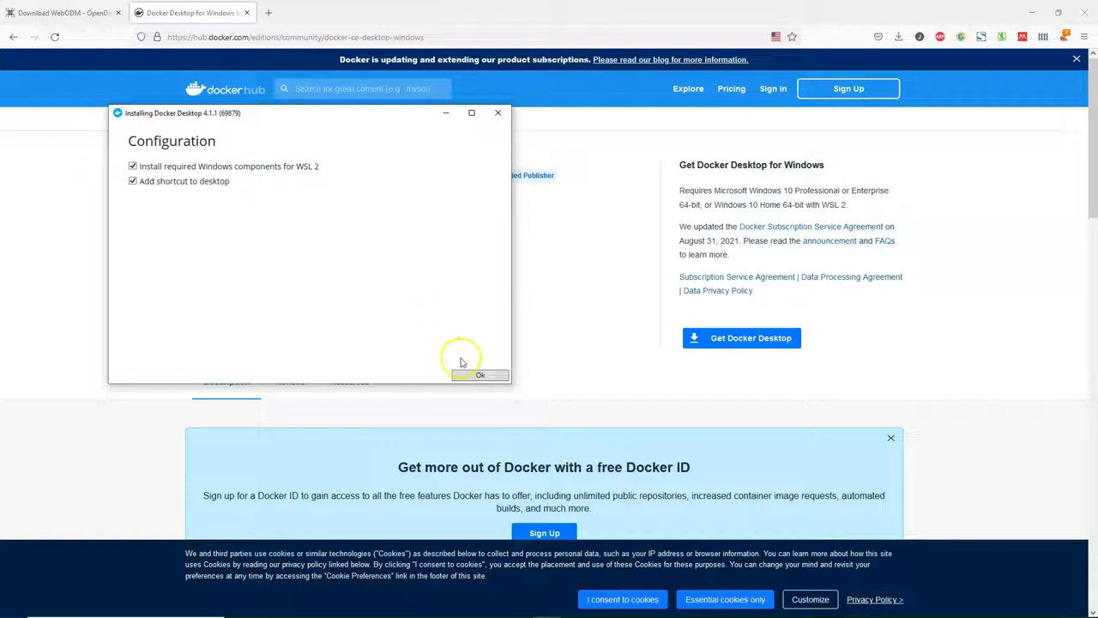
click(481, 374)
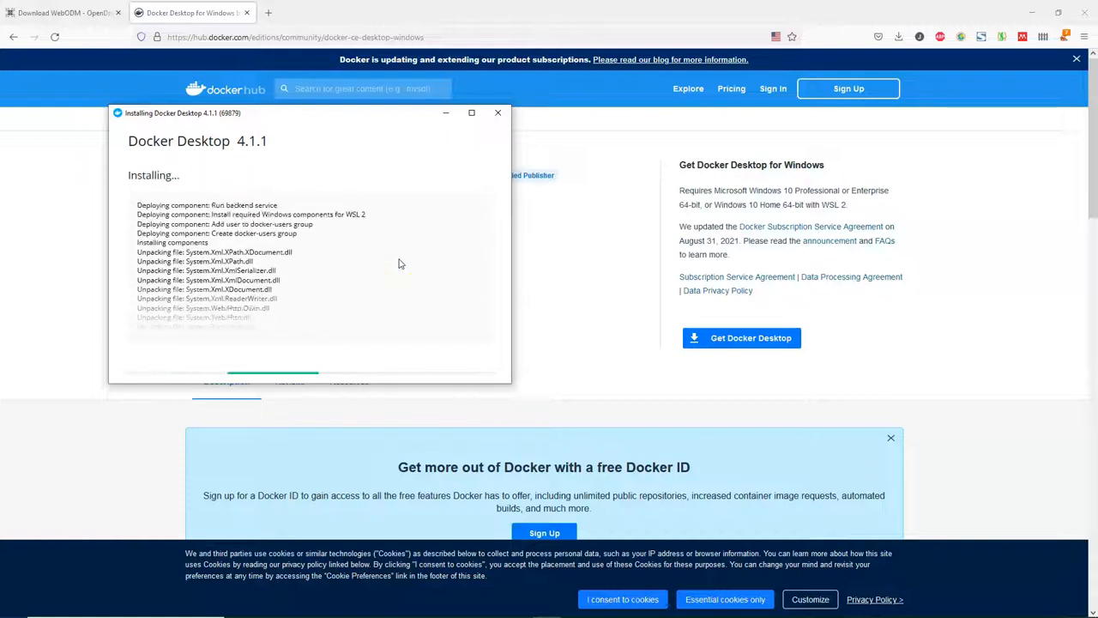
click(65, 12)
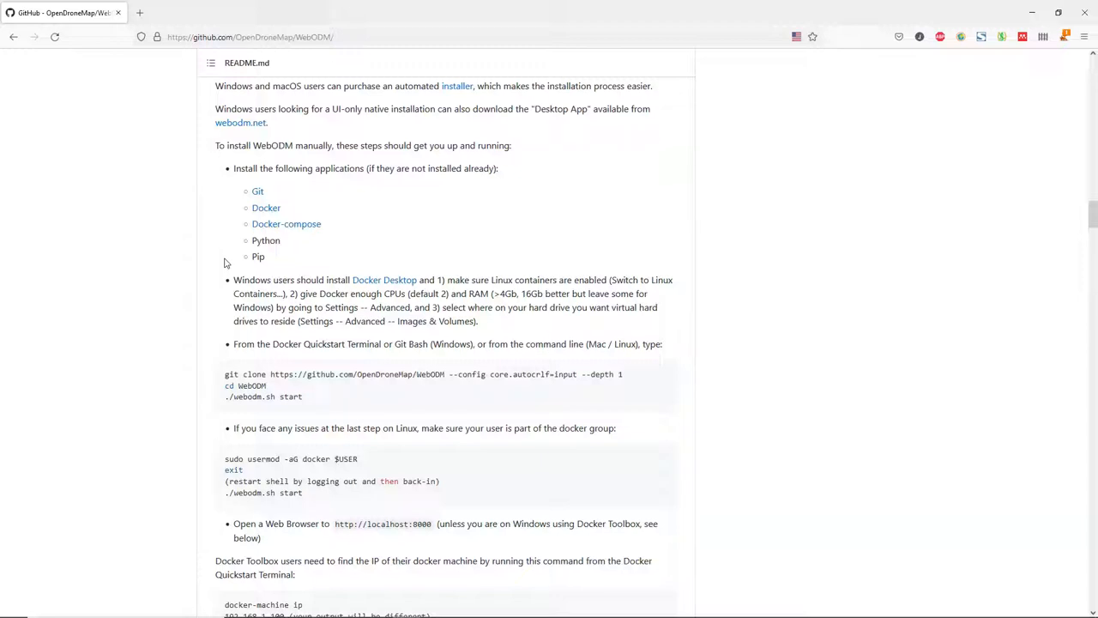
Follow the README's Git link and start the Git for Windows 2.33.1 64-bit download.
click(257, 192)
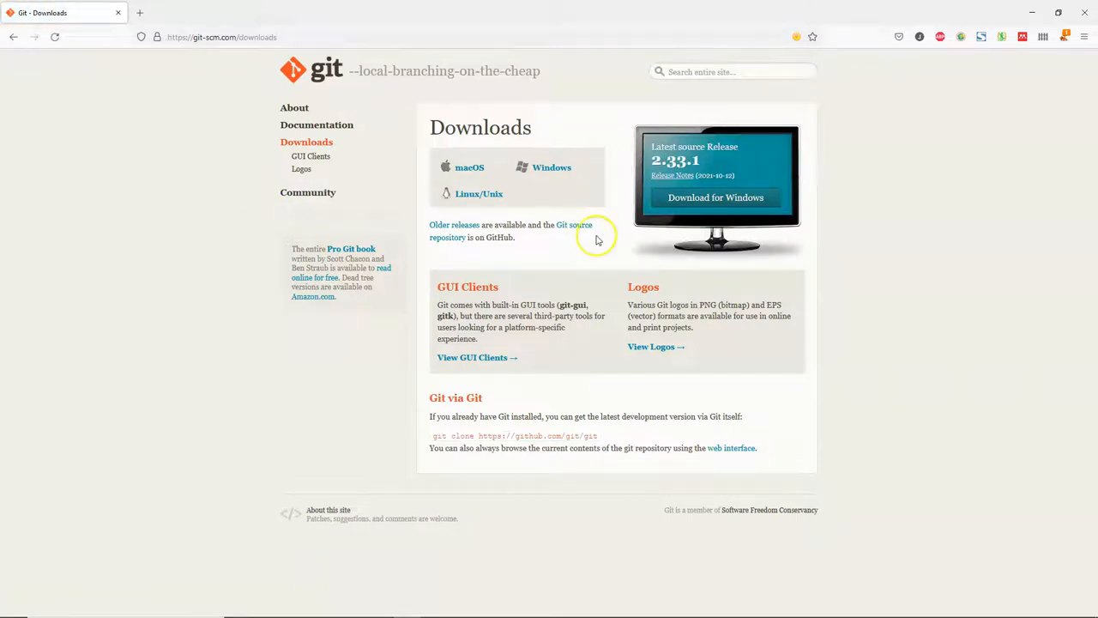
click(714, 198)
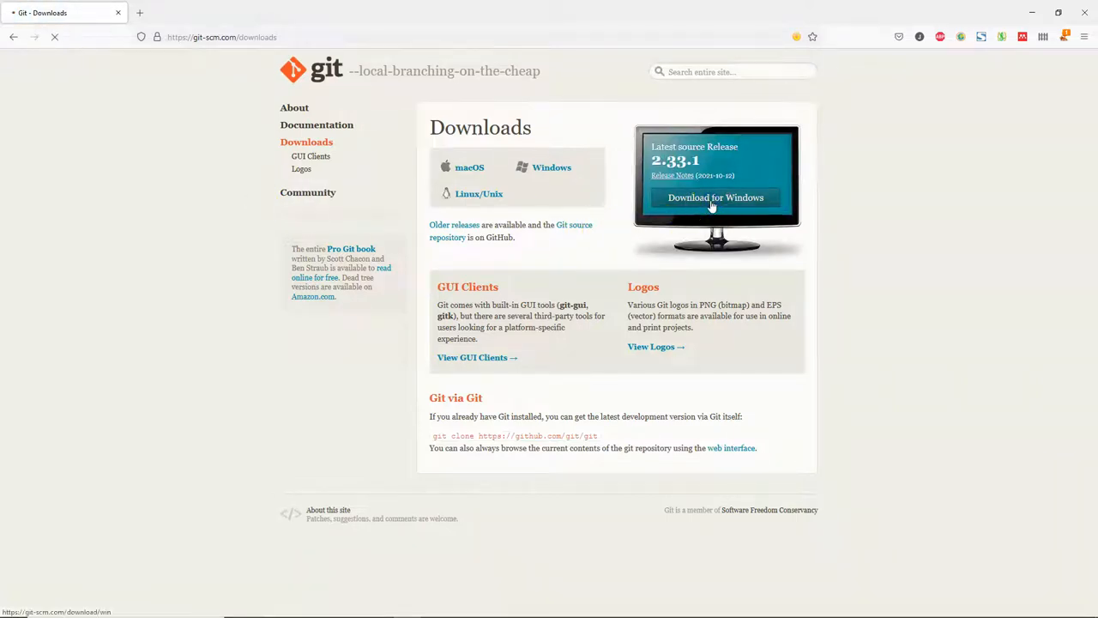
click(716, 197)
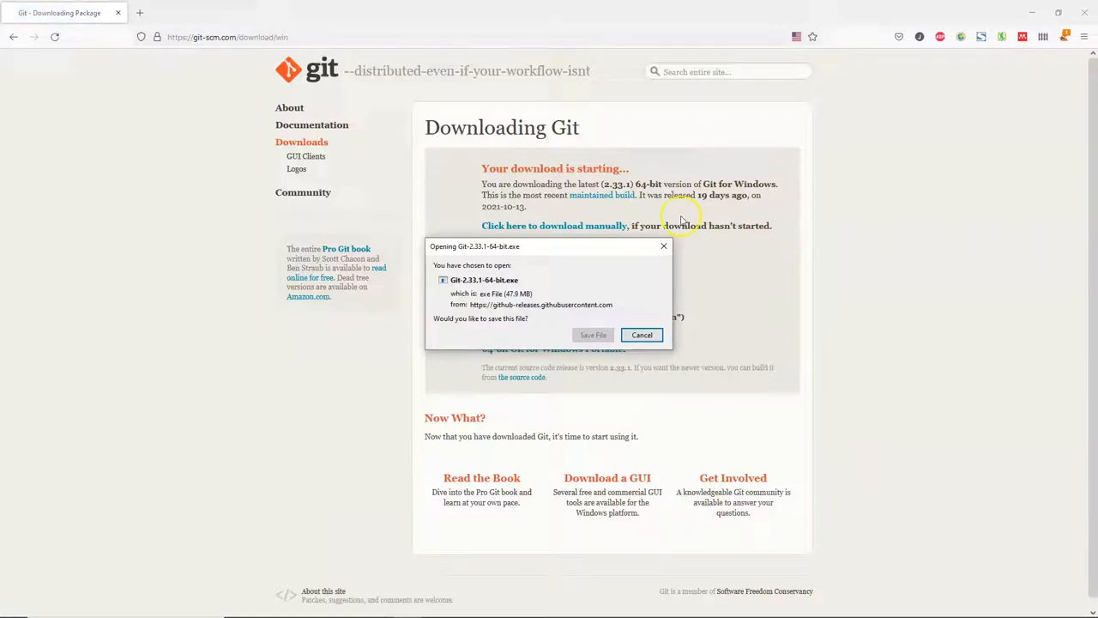
Save the installer and walk through Git Setup keeping every default option, then install.
click(642, 335)
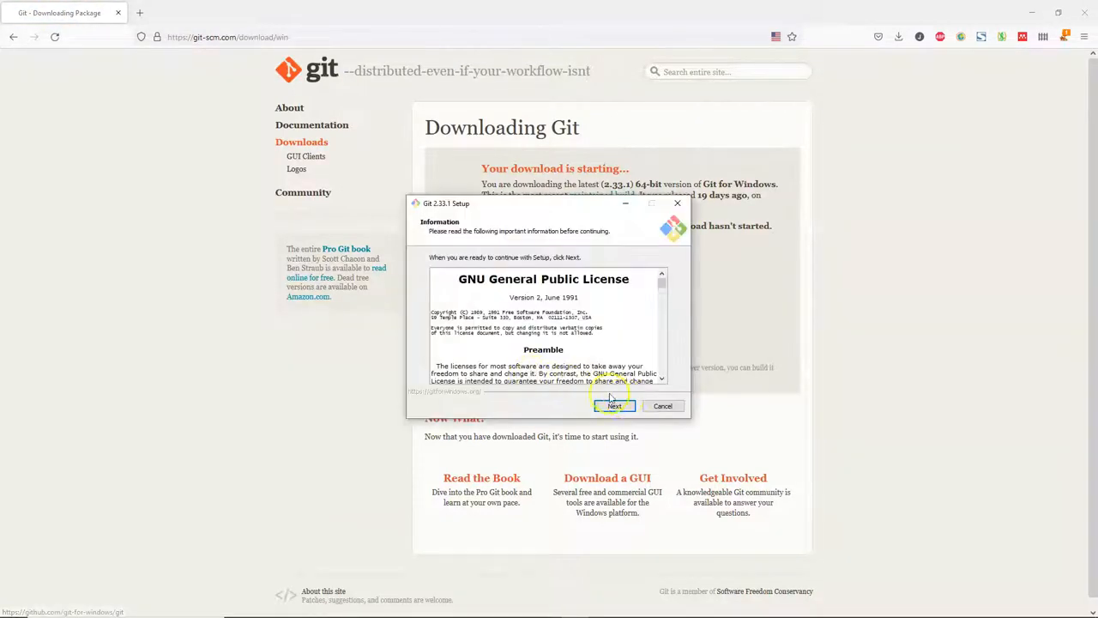
click(615, 405)
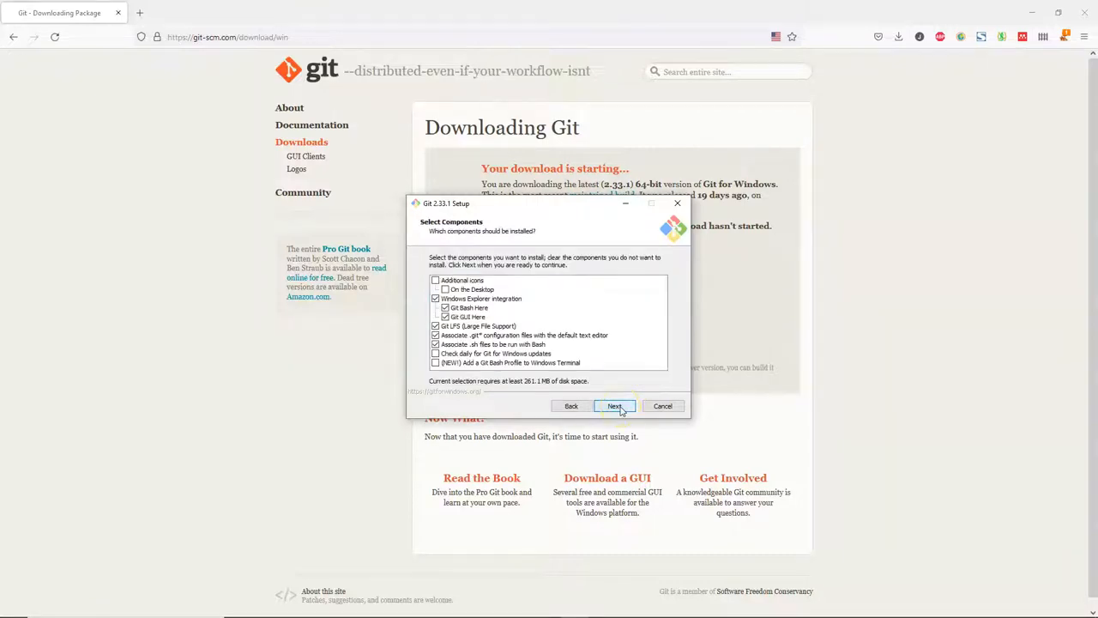
click(614, 405)
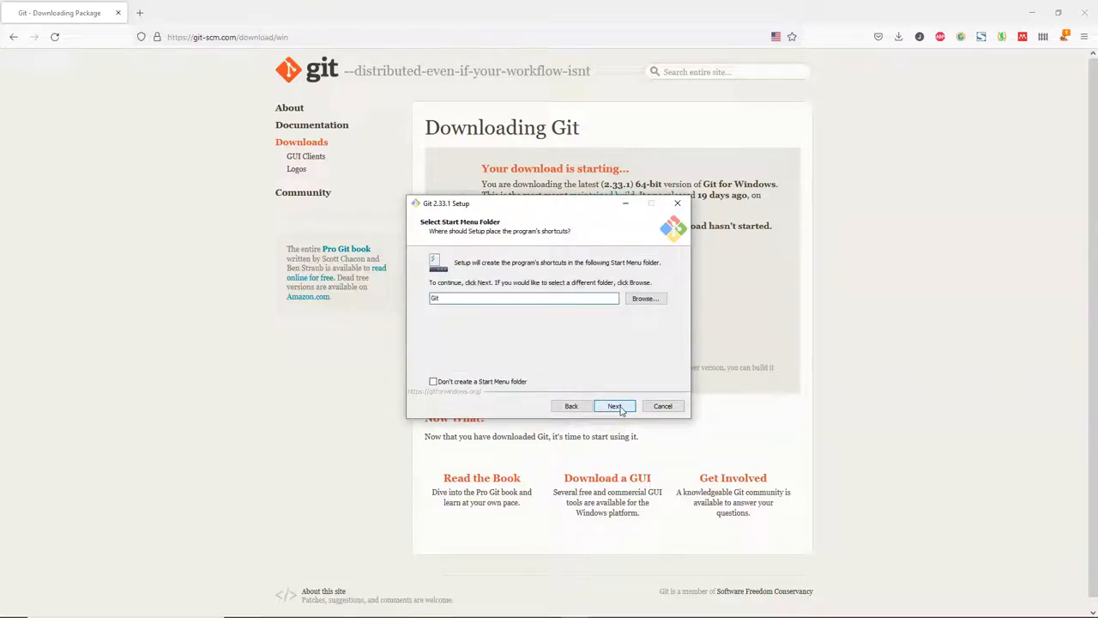
click(614, 405)
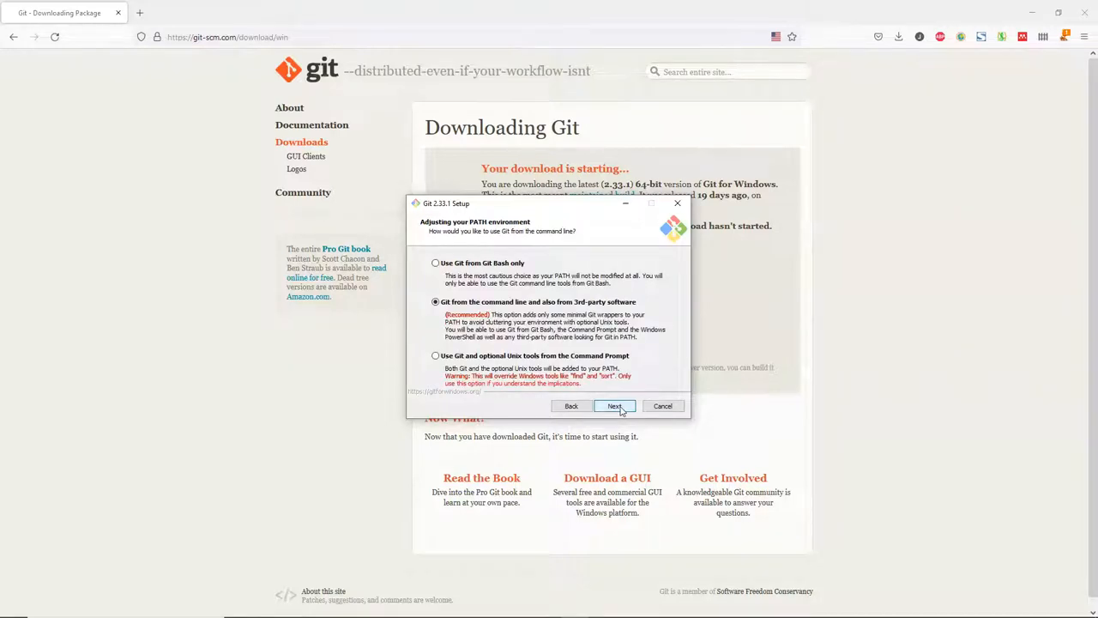
click(614, 405)
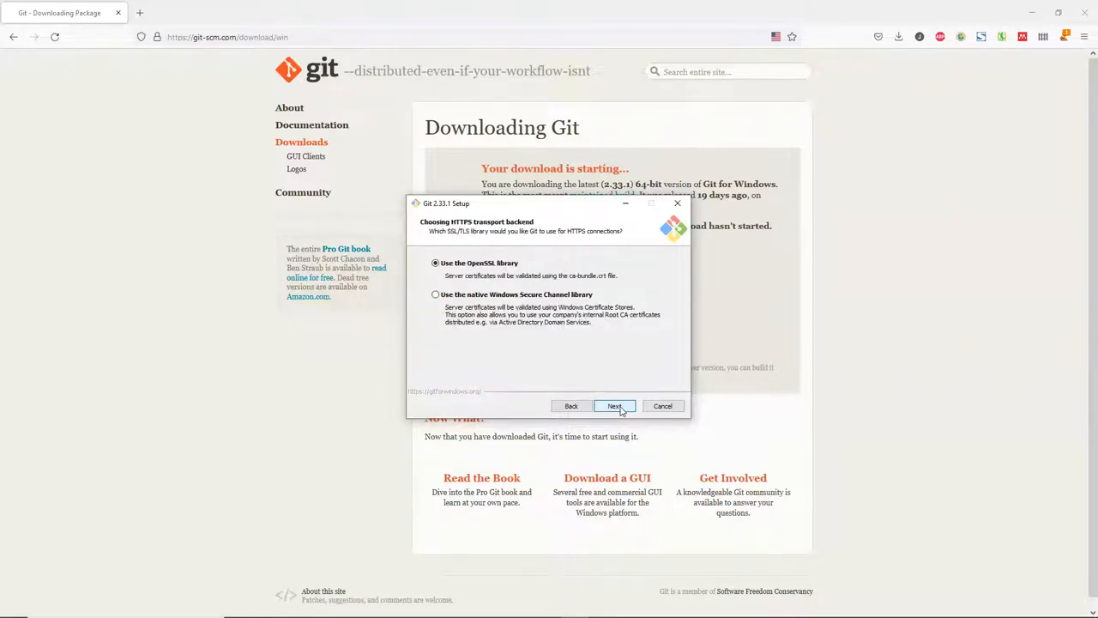
click(614, 405)
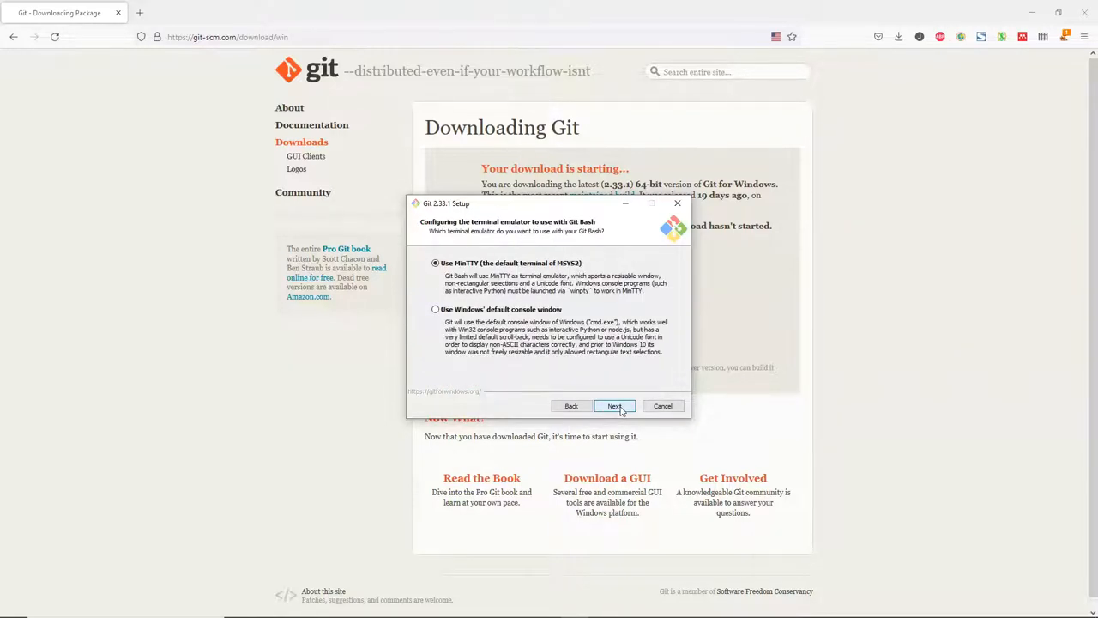
click(614, 404)
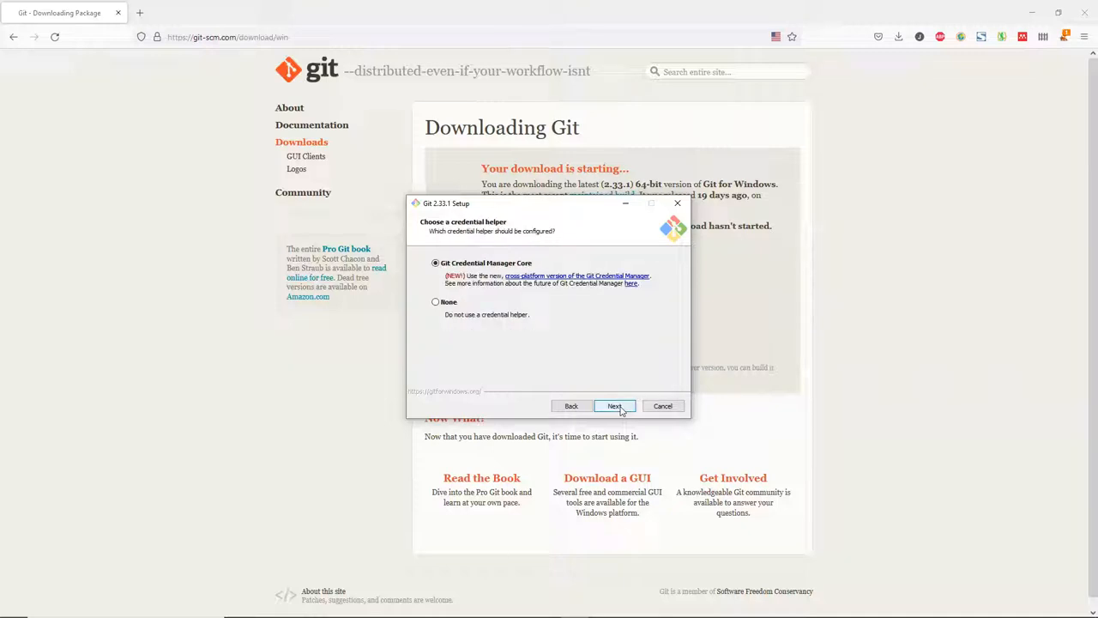
click(614, 405)
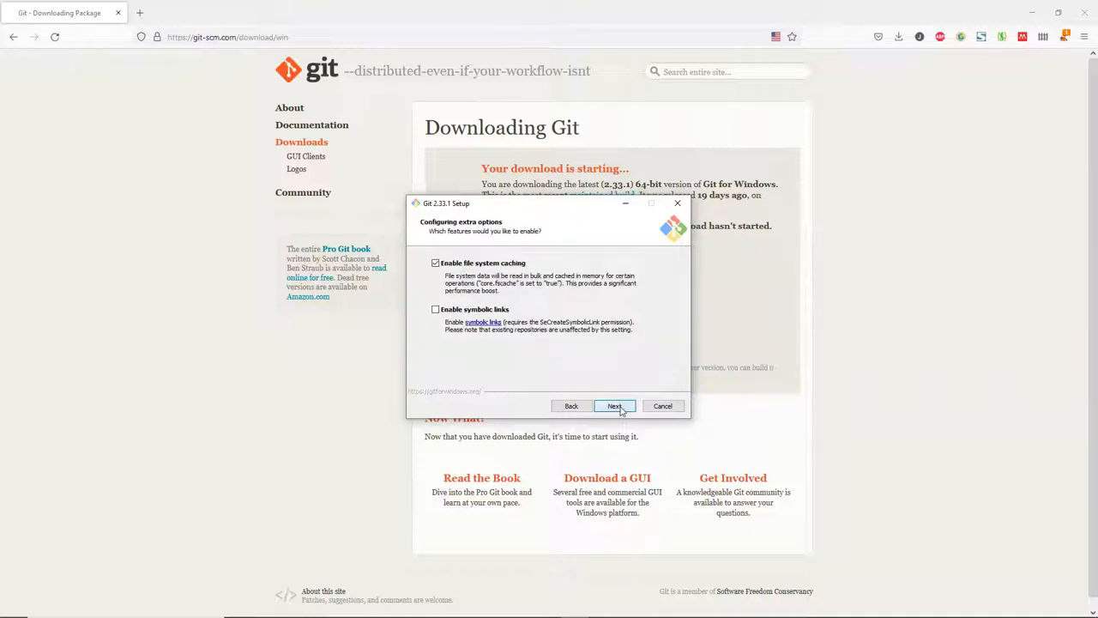
click(614, 405)
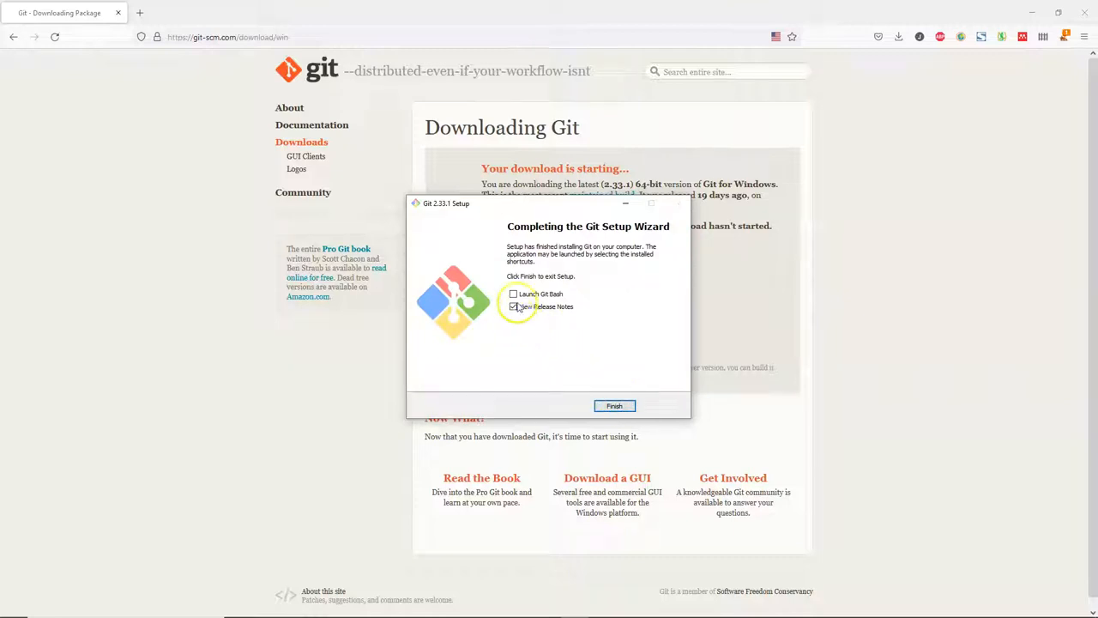
Finish Git Setup with 'Launch Git Bash' checked so a terminal opens.
click(513, 293)
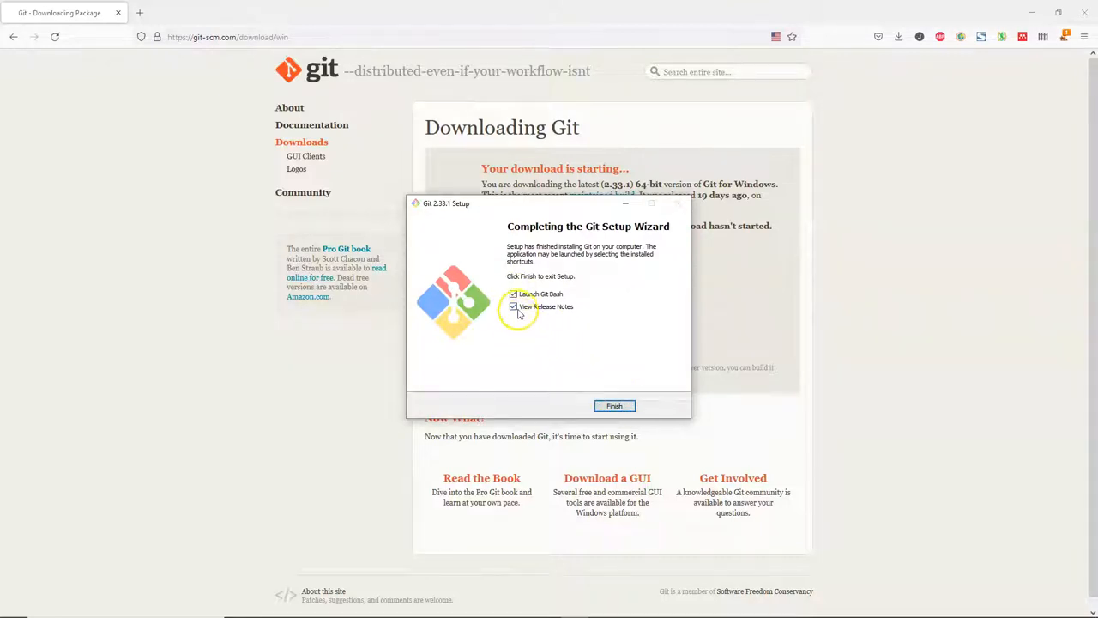
click(513, 306)
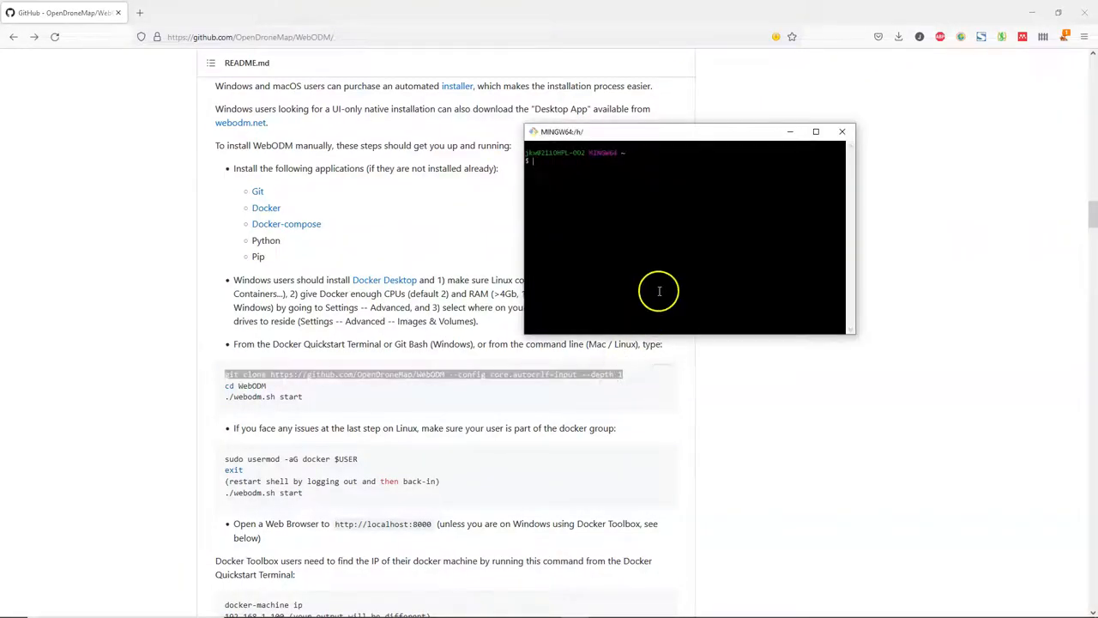
Paste and run the git clone command for WebODM, then run ./webodm.sh start.
right_click(659, 292)
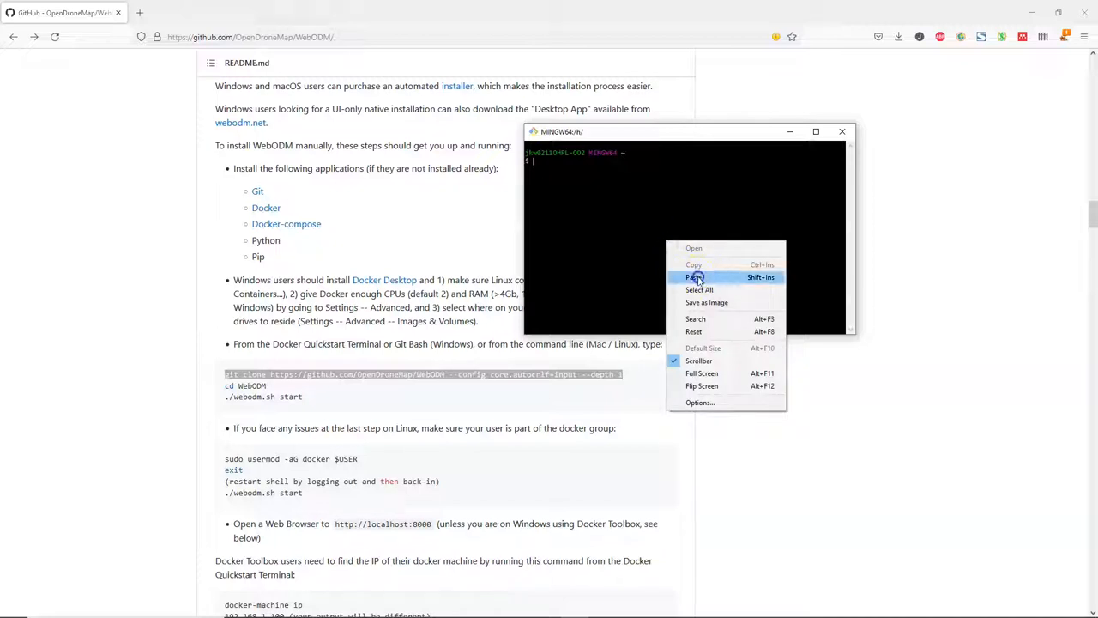
click(695, 276)
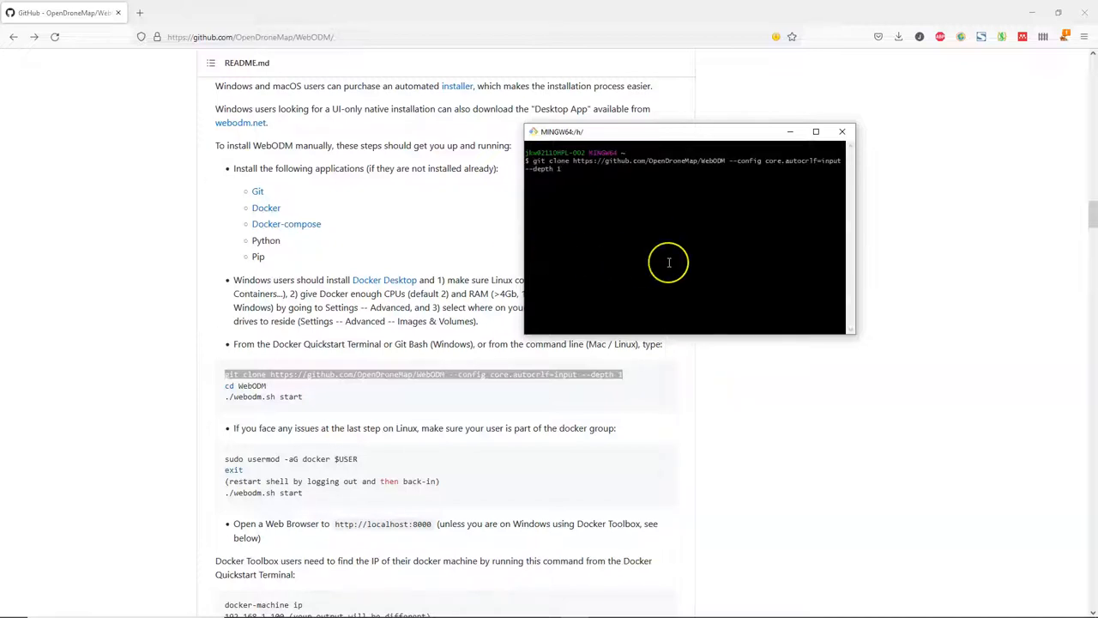
key(Return)
text(cd WebODM)
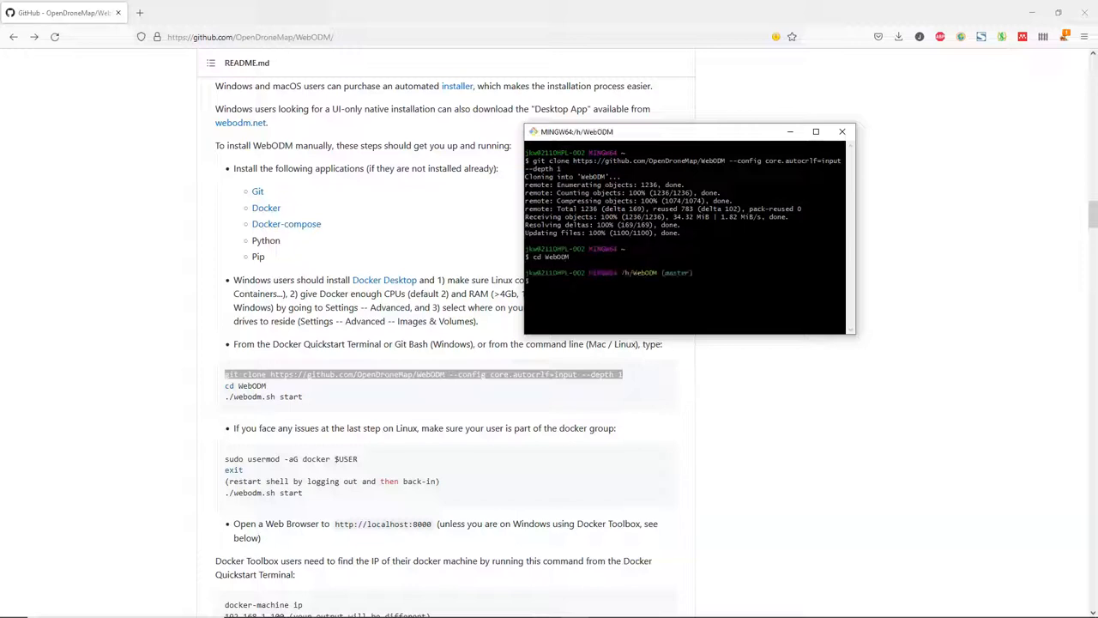
text(./webodm.sh start)
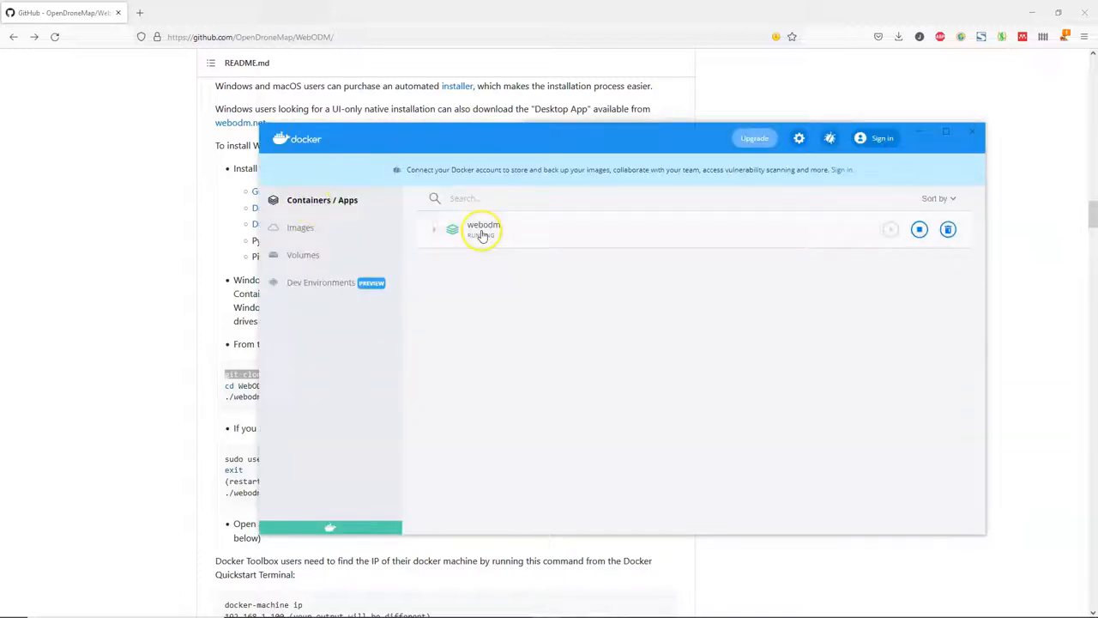
Expand the webodm app, view the webapp container and open WebODM in the browser.
click(432, 229)
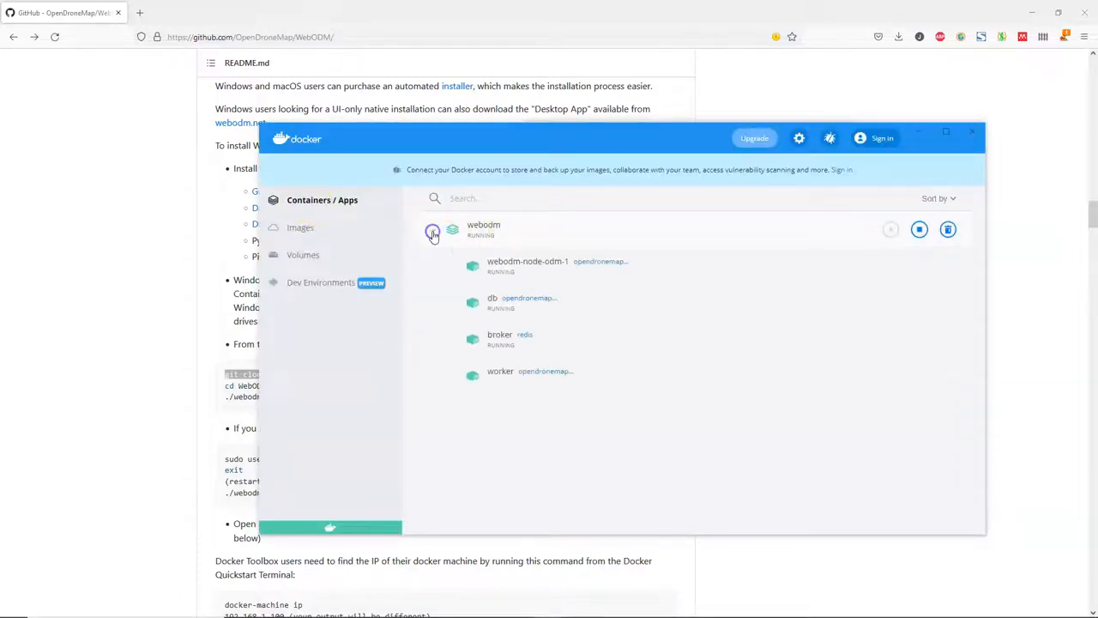
click(432, 231)
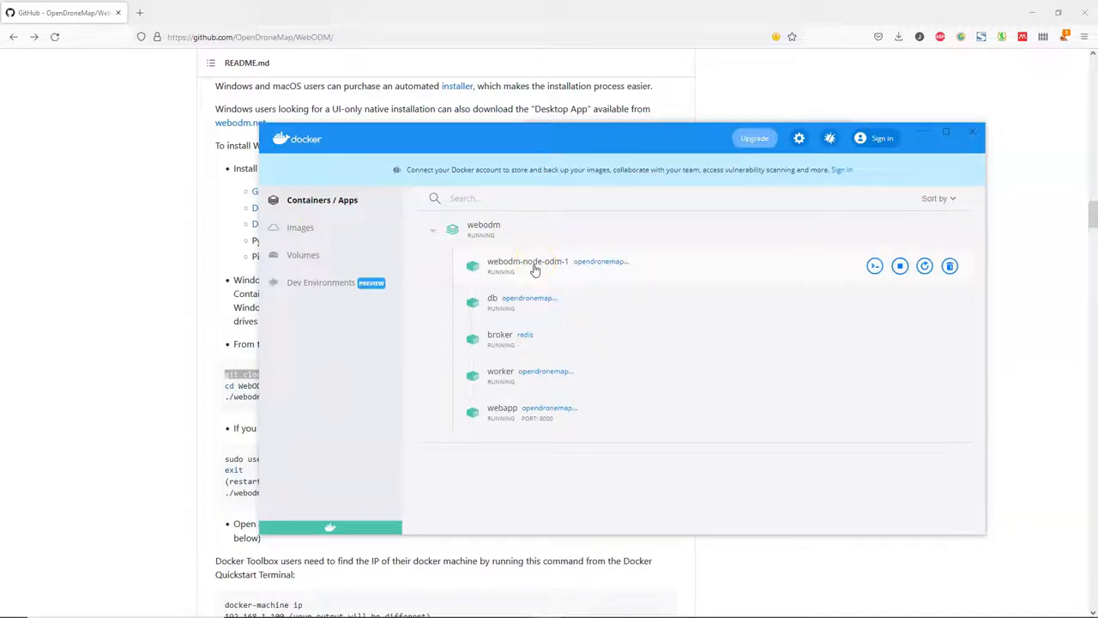
click(501, 409)
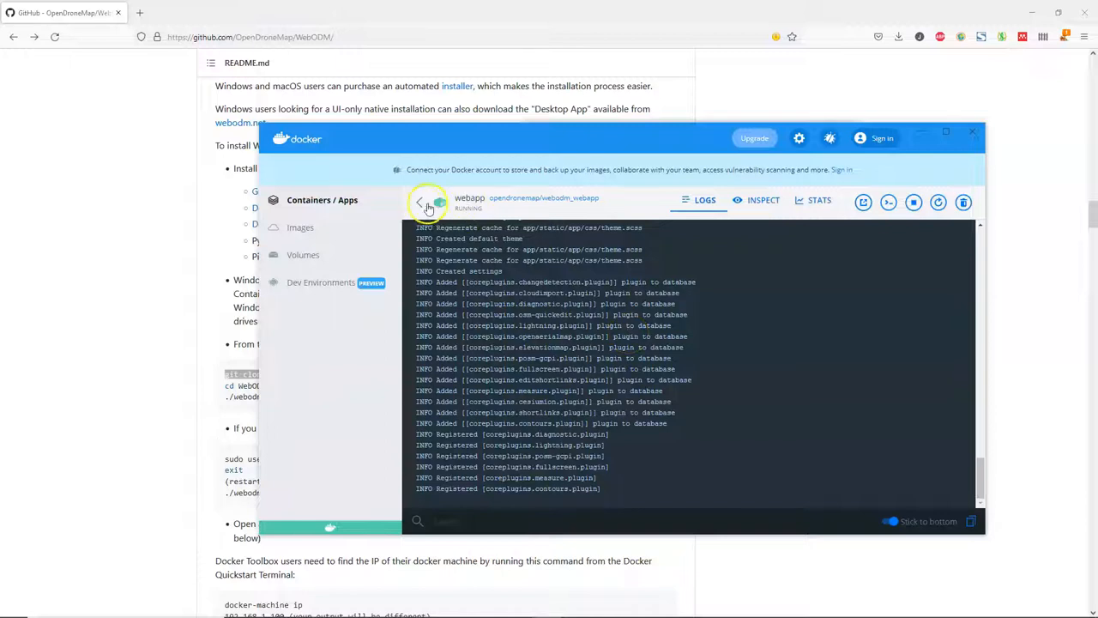
mouse_move(865, 203)
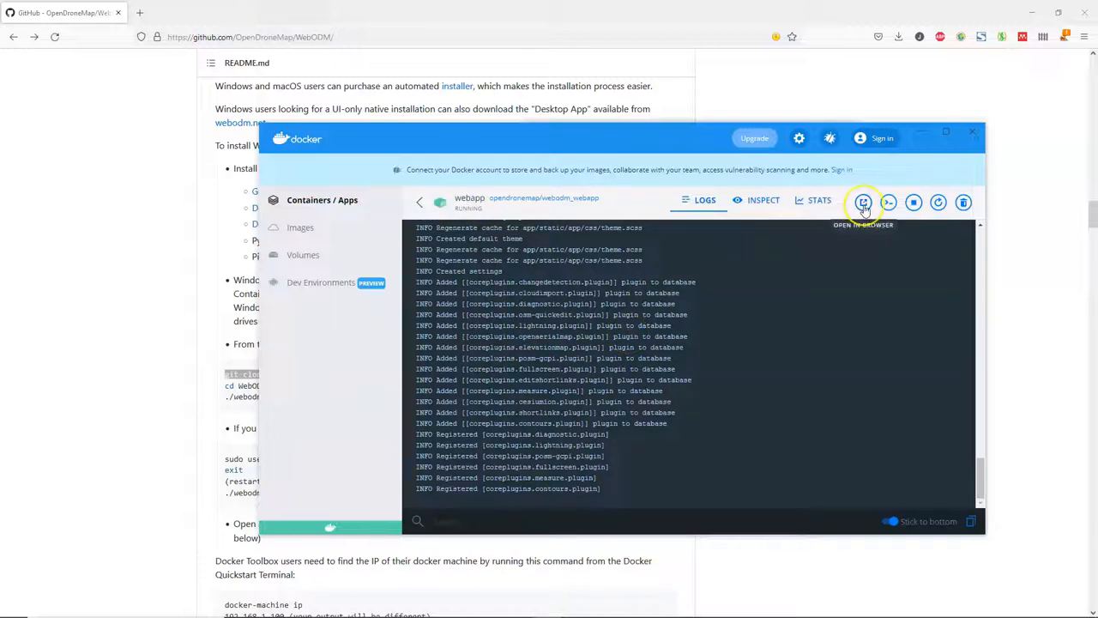
click(863, 202)
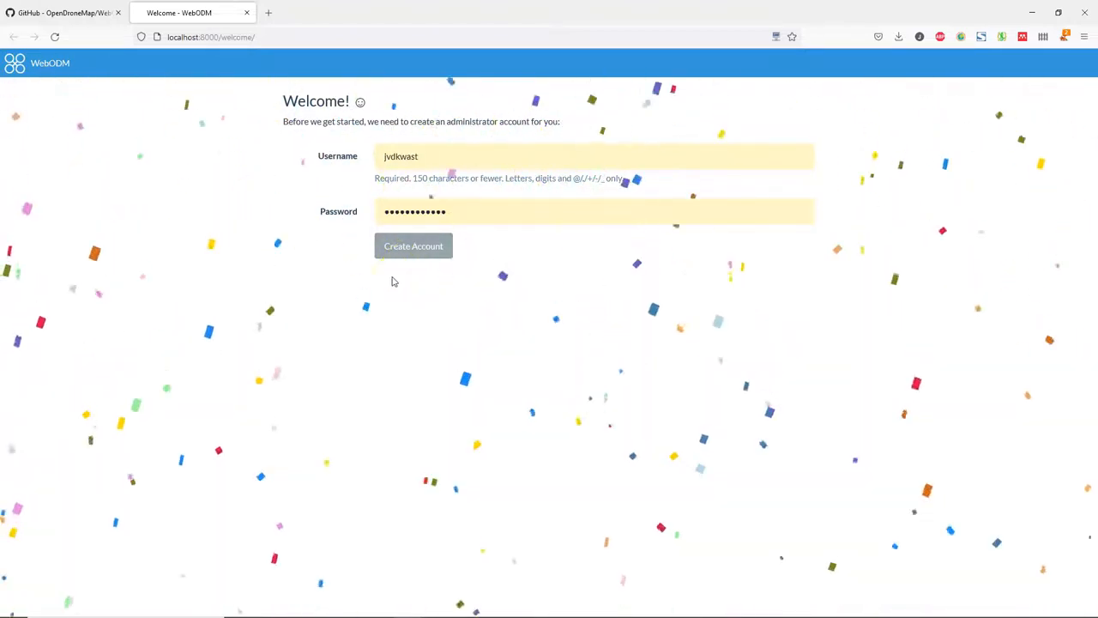
Create the WebODM administrator account with the entered username and password.
click(412, 247)
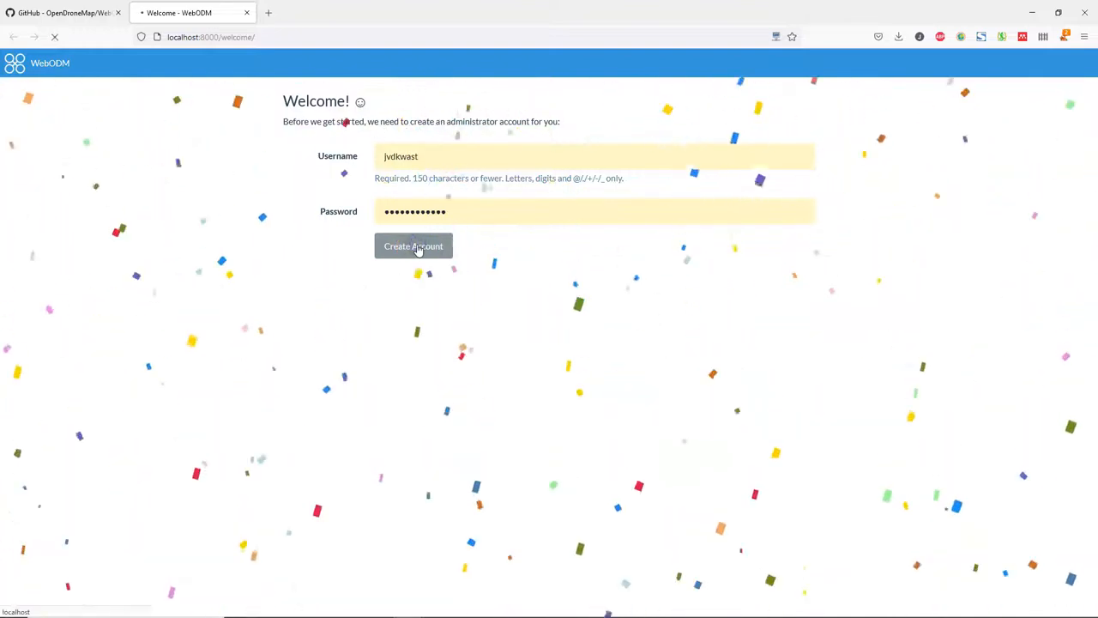
click(411, 247)
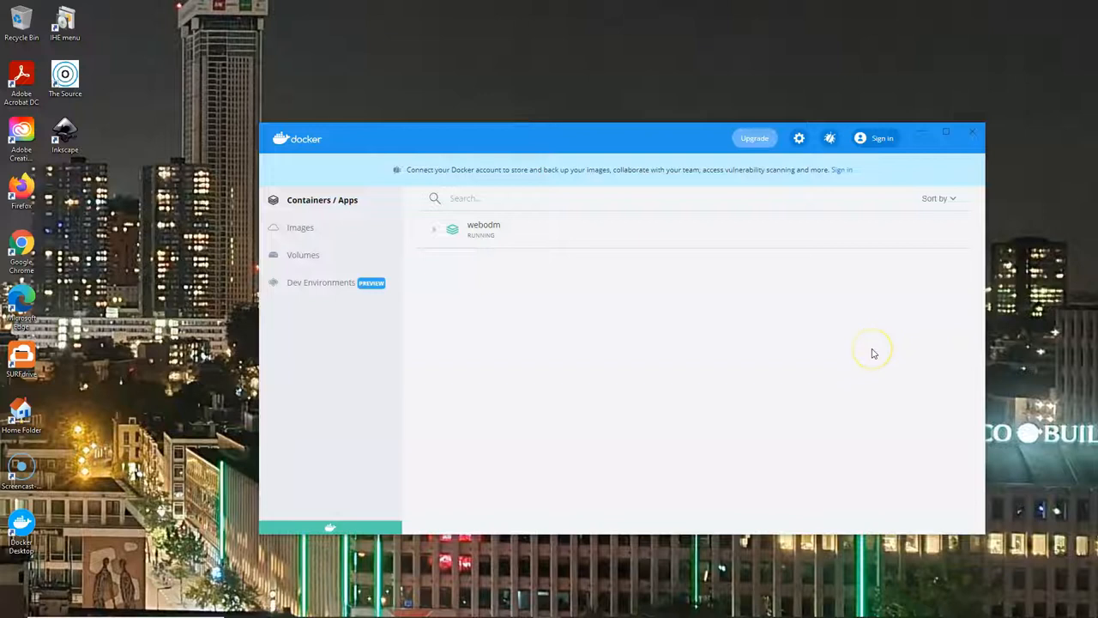
mouse_move(429, 235)
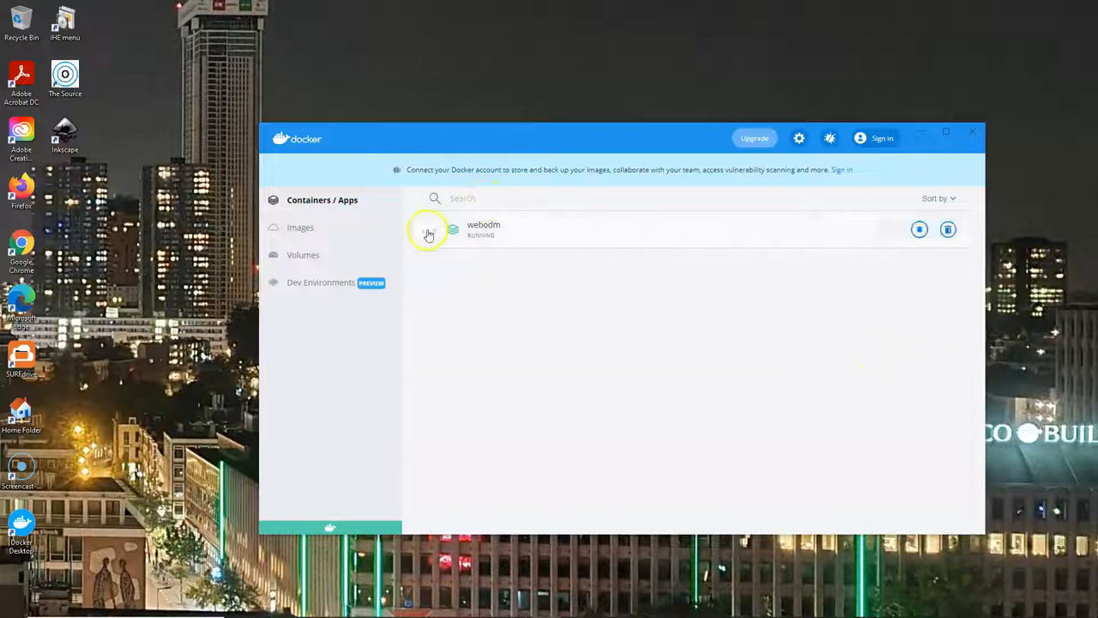
Stop the webodm containers and close the Git Bash window once WebODM has shut down.
click(432, 230)
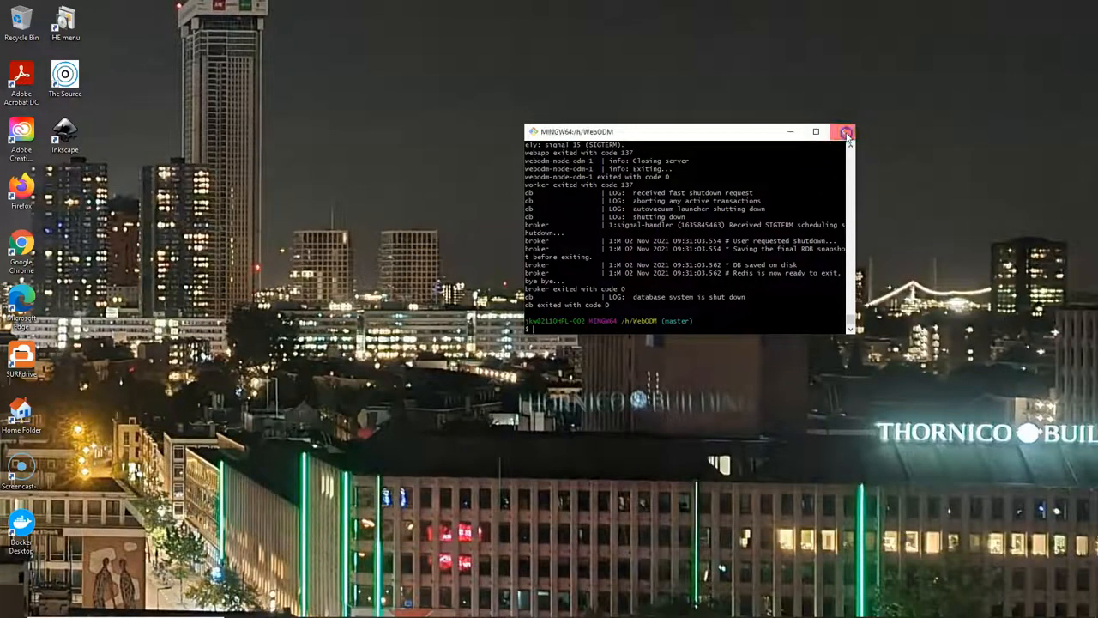
click(844, 130)
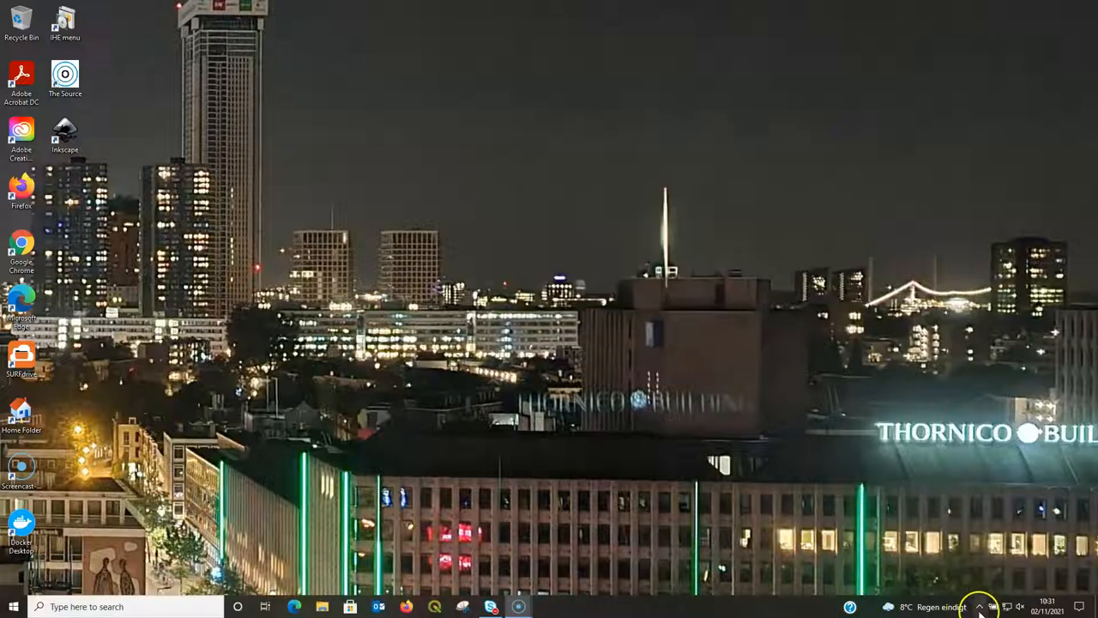
Restart webodm from the Docker Desktop tray app, open the webapp in the browser and log in.
click(978, 605)
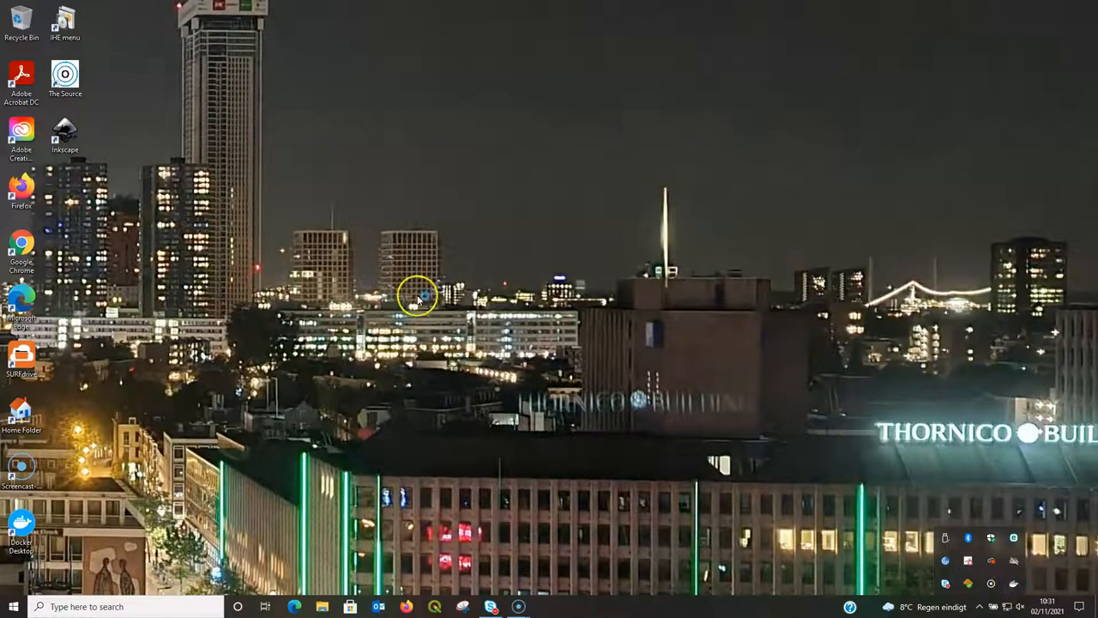
click(546, 607)
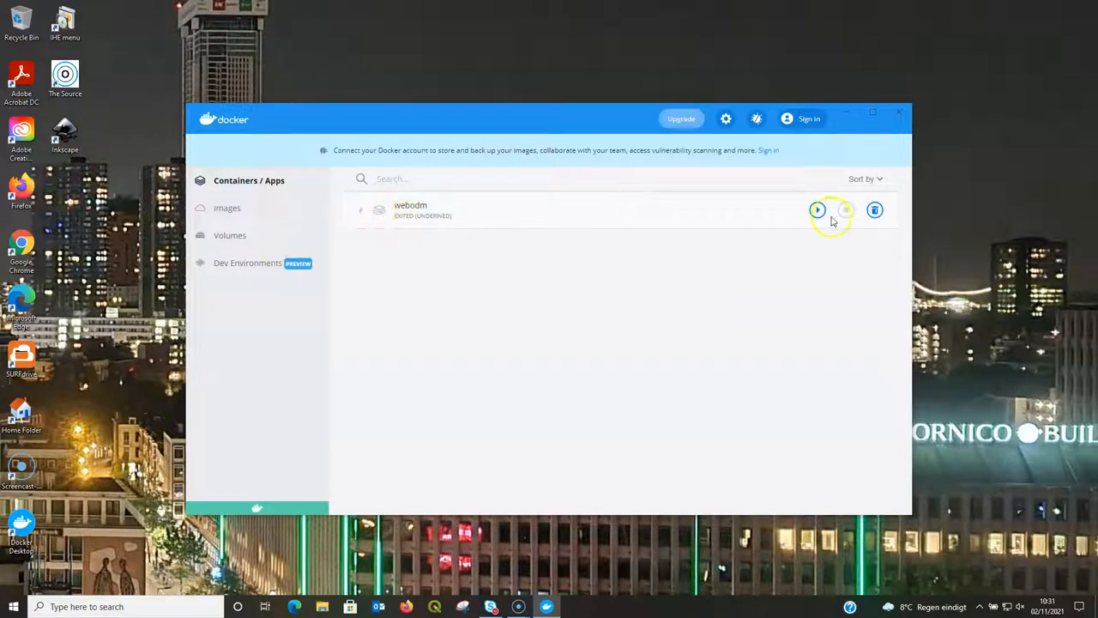
click(816, 209)
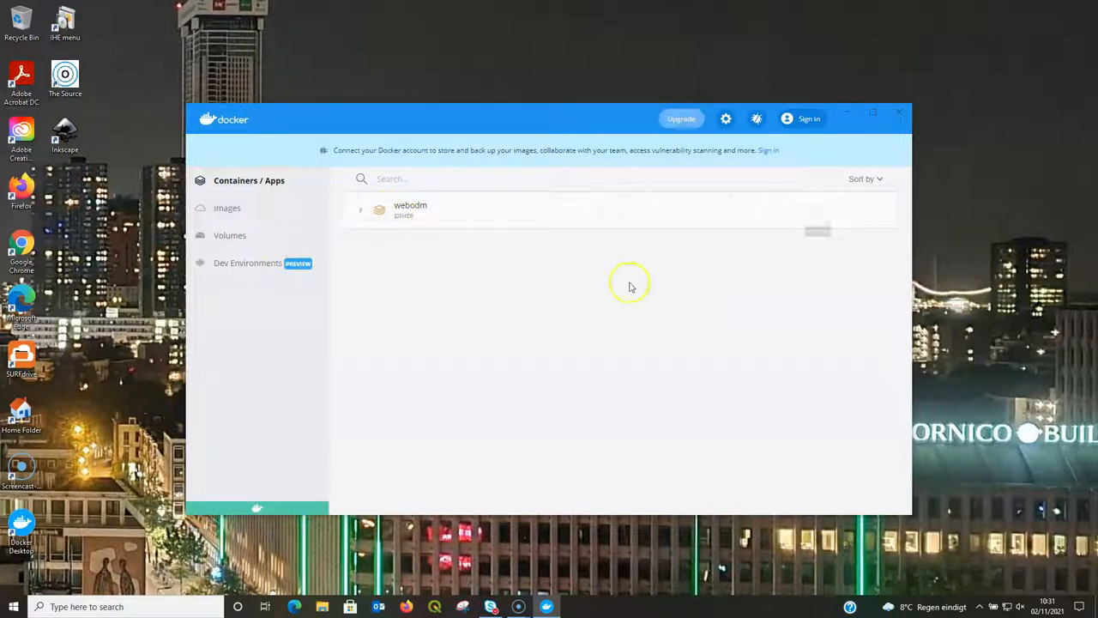
click(360, 210)
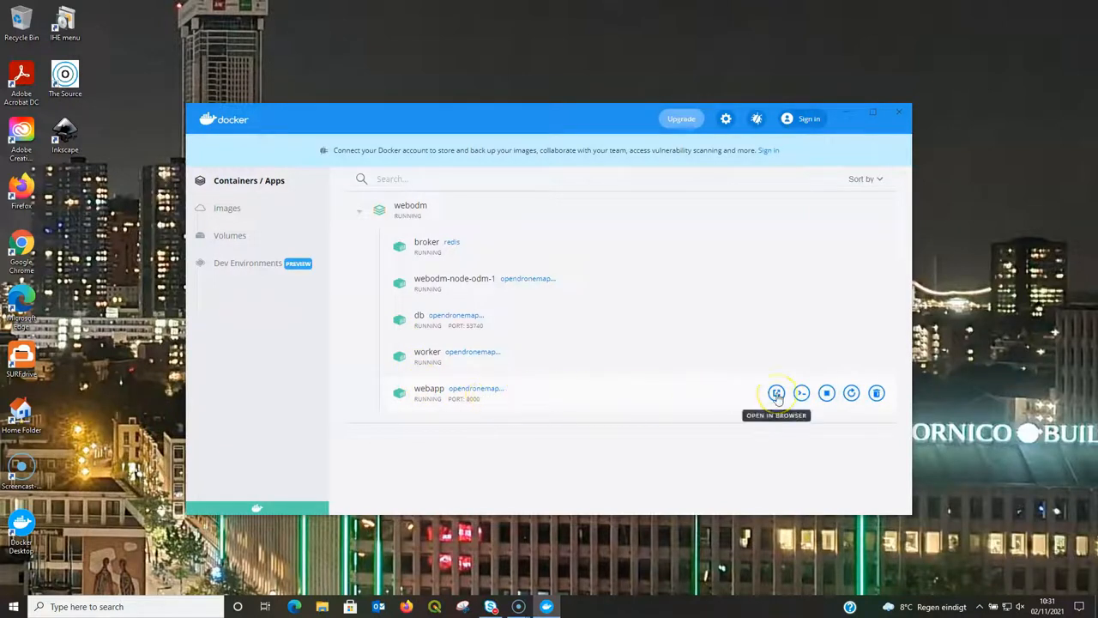
click(776, 391)
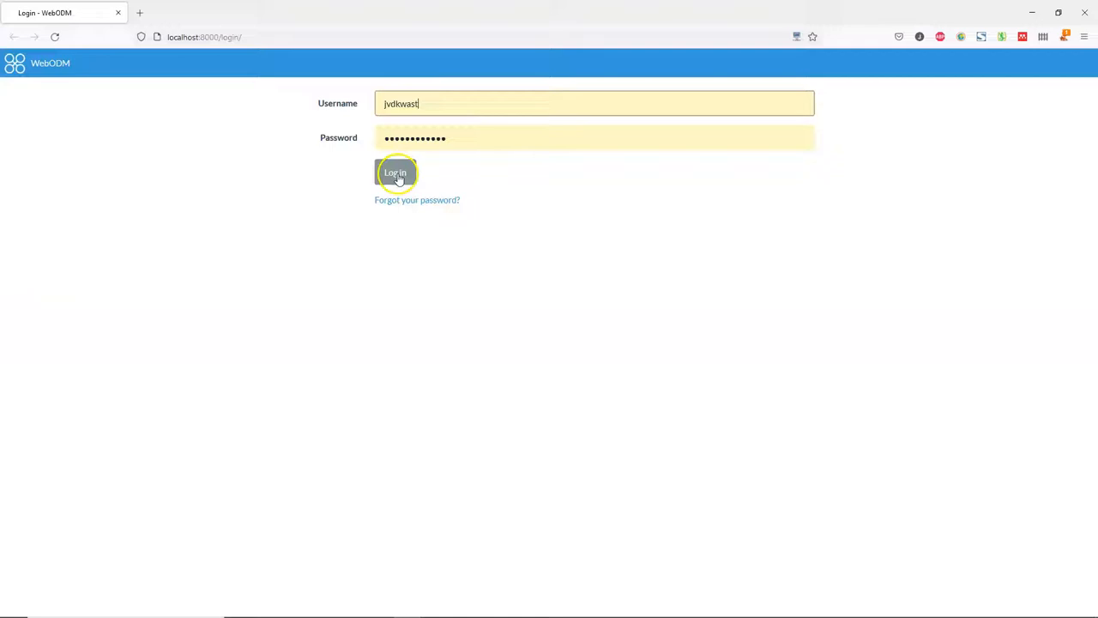
click(394, 171)
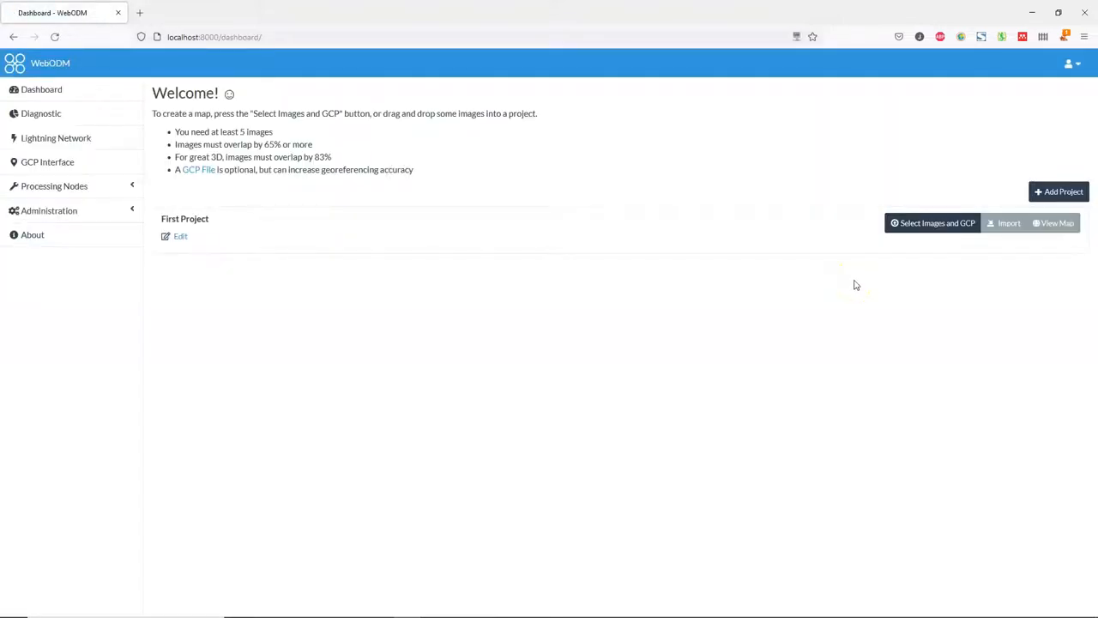